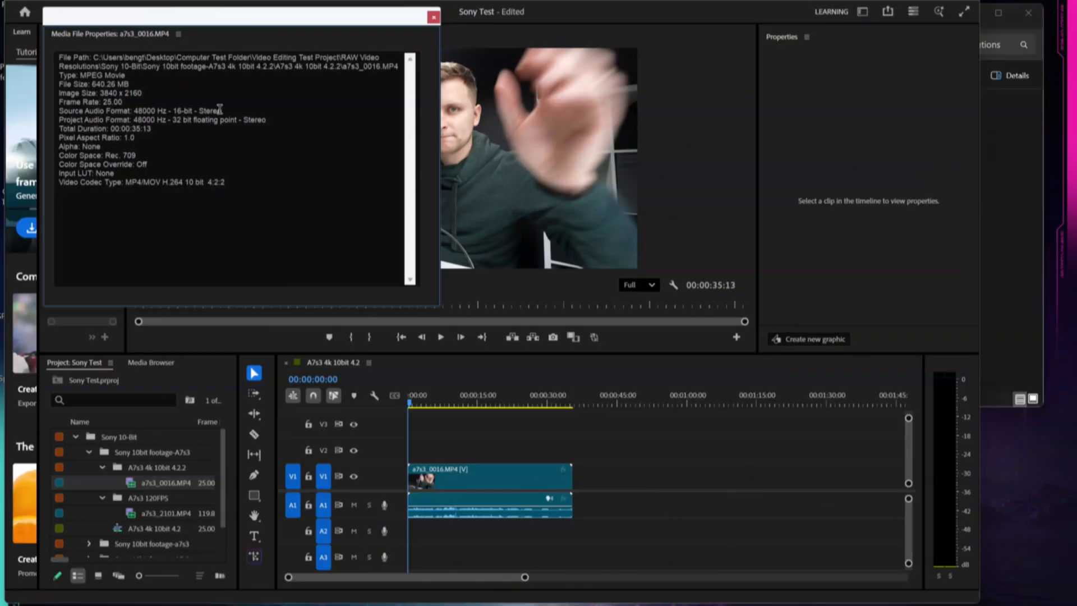
mouse_move(414, 65)
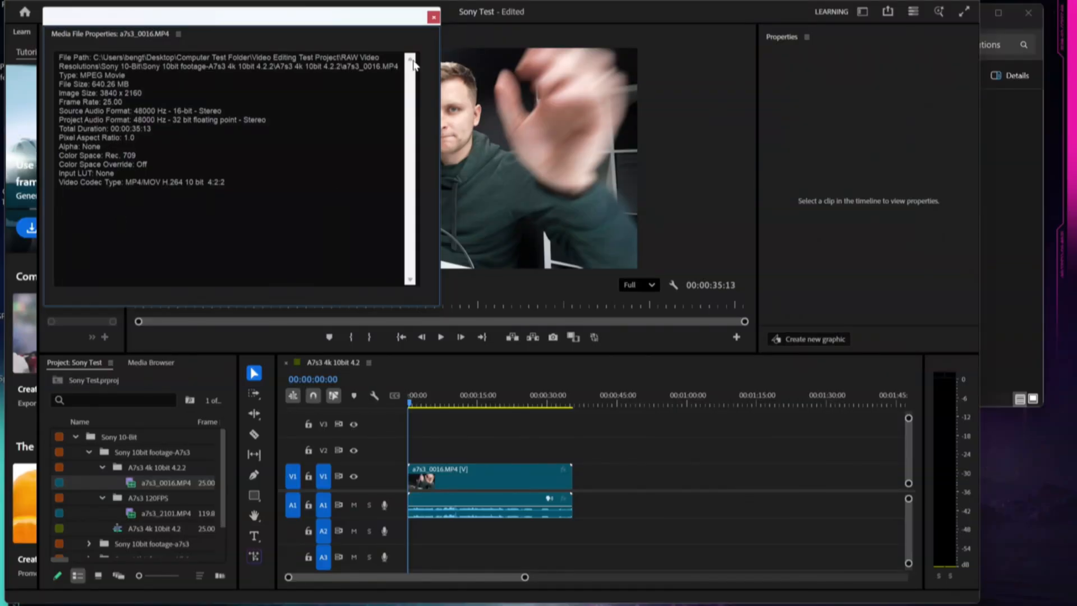
Move the file properties window aside and play the 25 fps a7s3_0016 sequence
left_click_drag(241, 18, 199, 3)
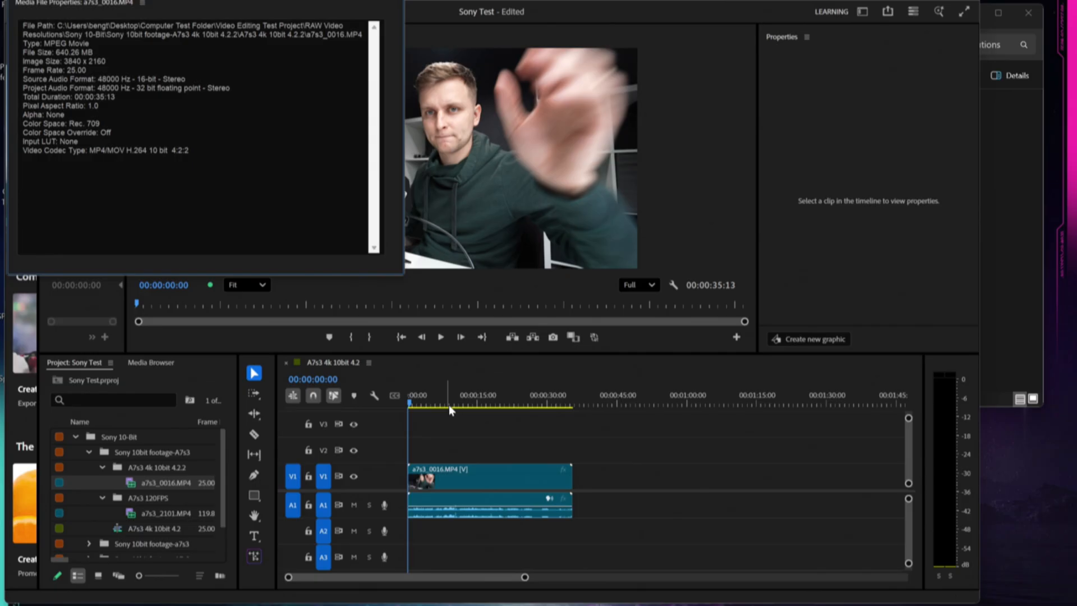
left_click(440, 336)
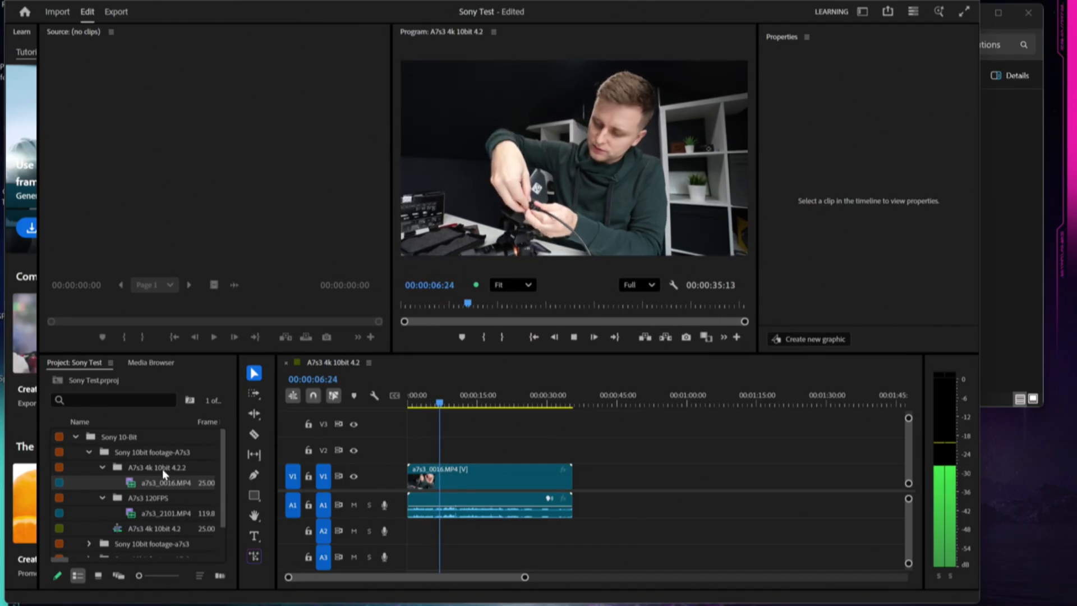
Open Media File Properties for a7s3_0016.MP4 from its context menu
right_click(162, 482)
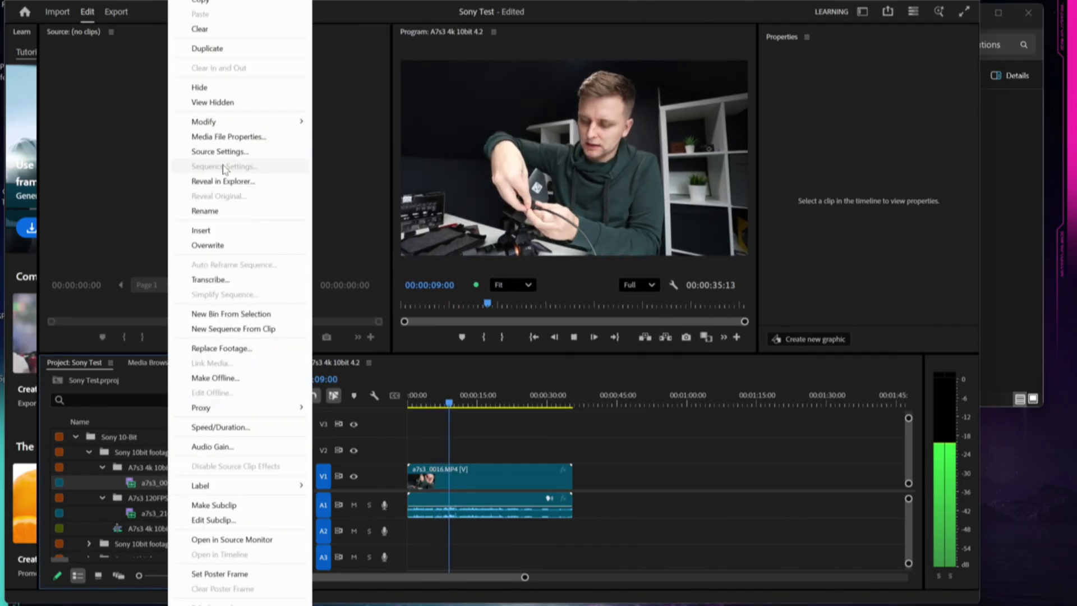
left_click(229, 136)
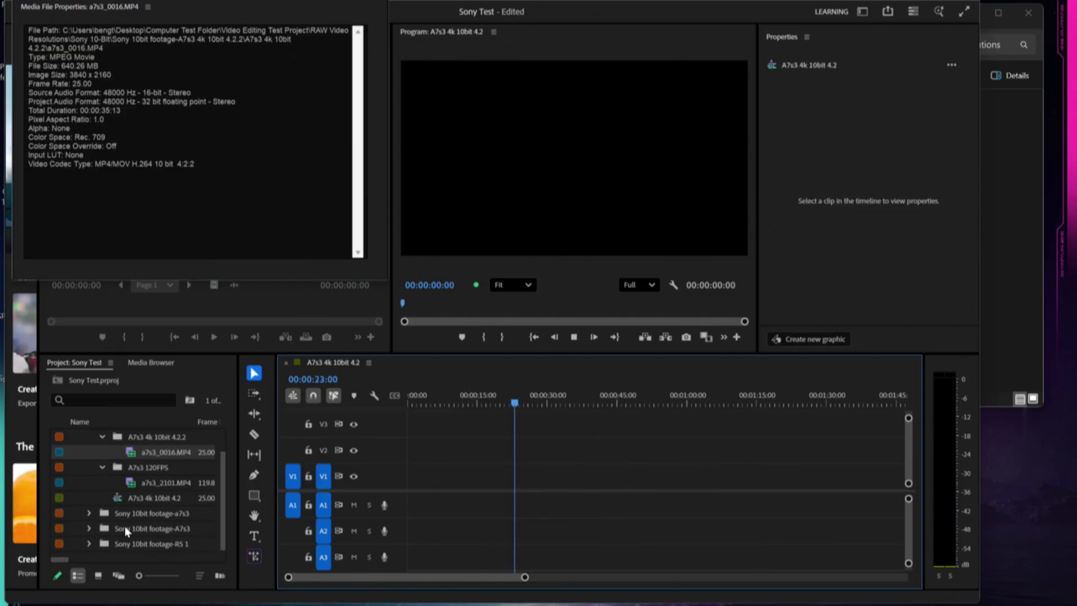
Expand the 50 fps footage folder and keep existing sequence settings for the clip
left_click(89, 512)
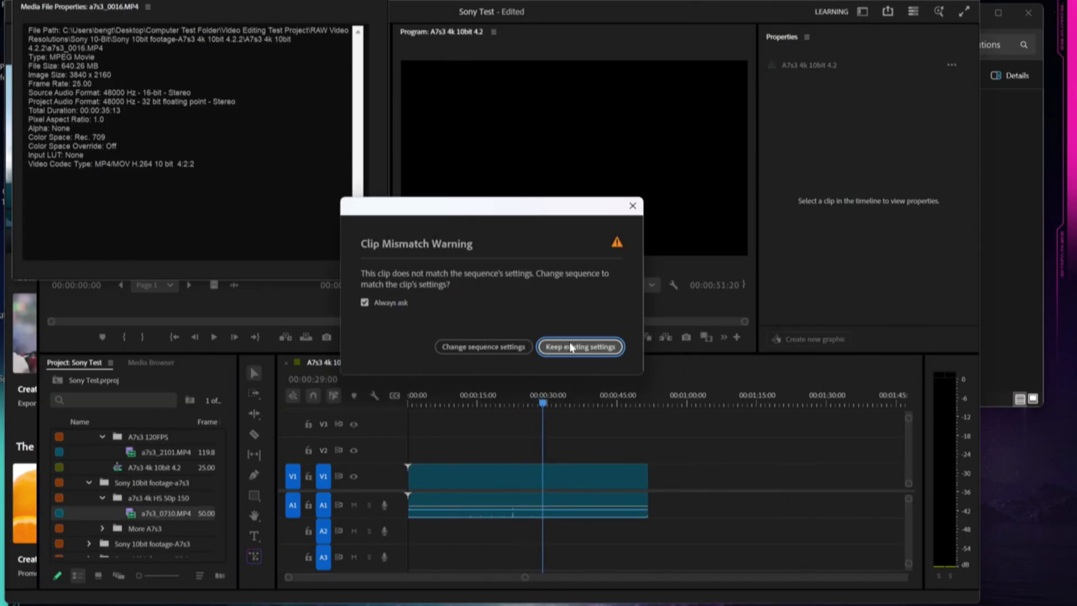
left_click(579, 346)
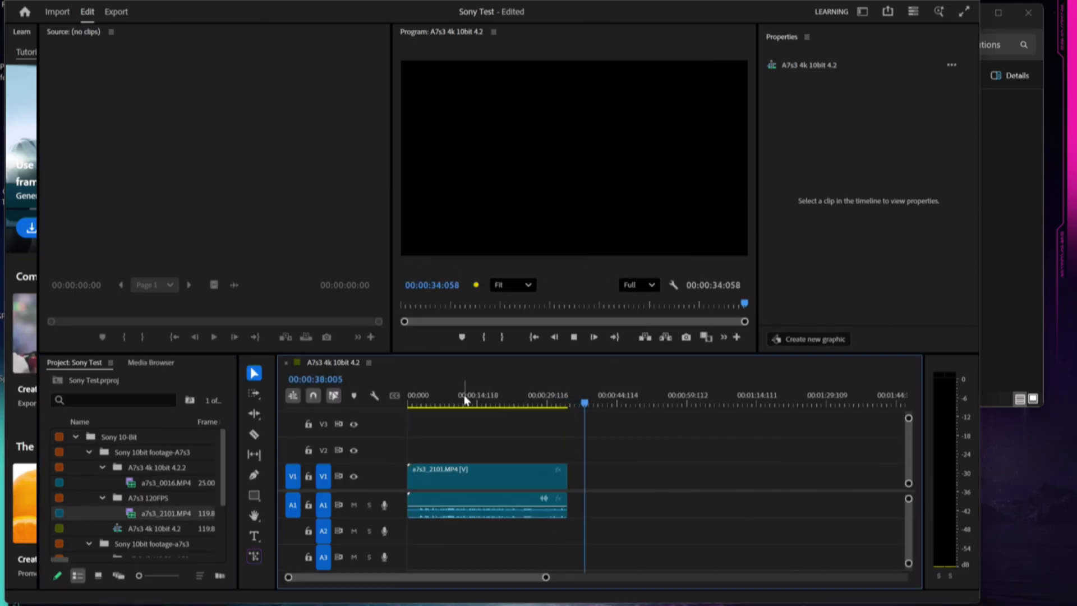
Move the playhead to about 11 seconds and view a7s3_2101.MP4's file properties
left_click(485, 475)
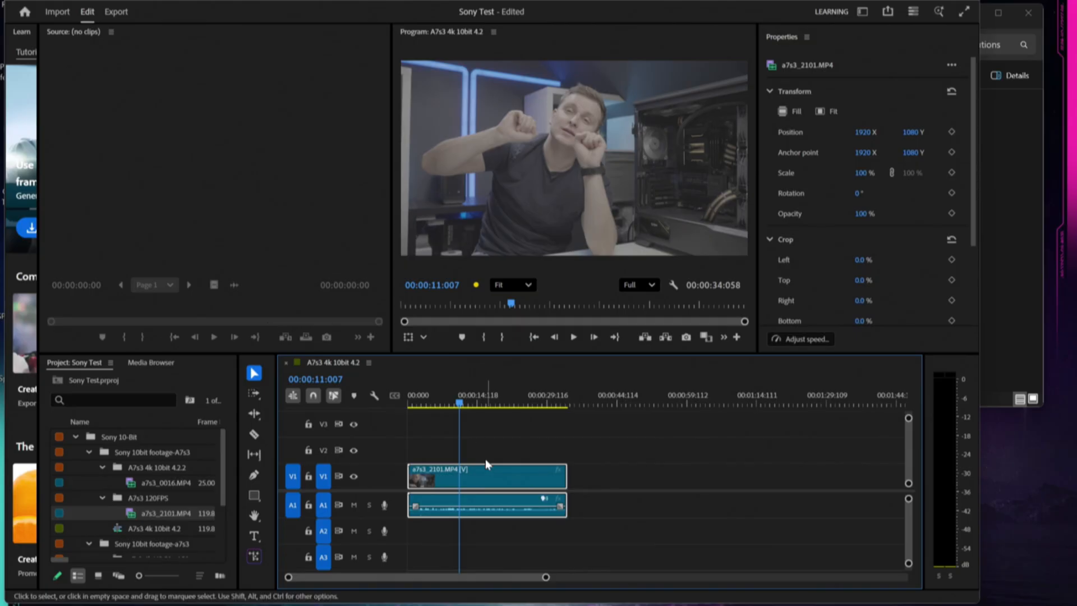
right_click(486, 475)
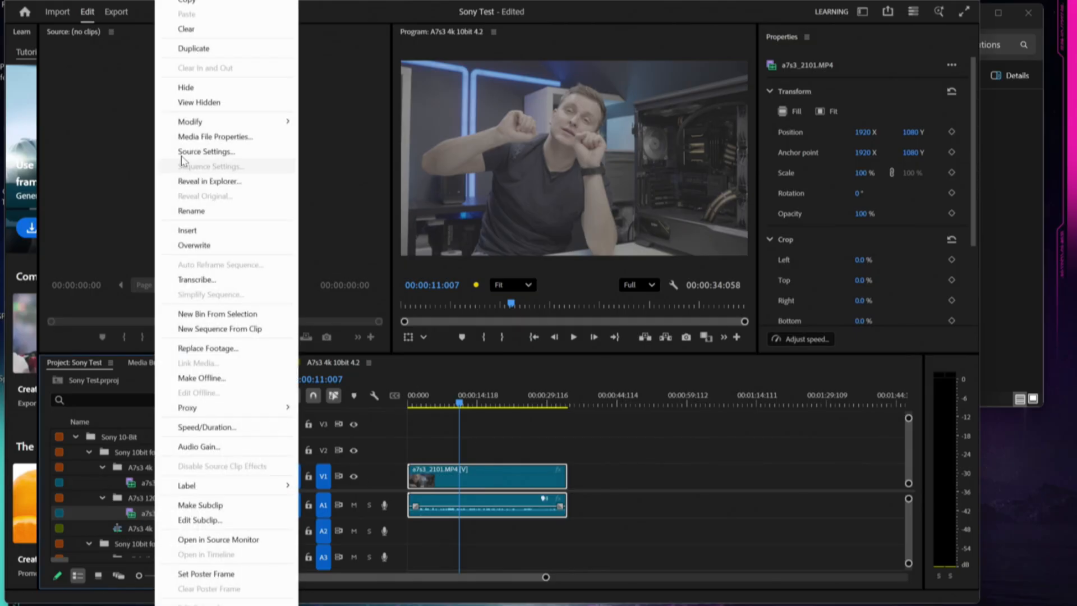
left_click(215, 136)
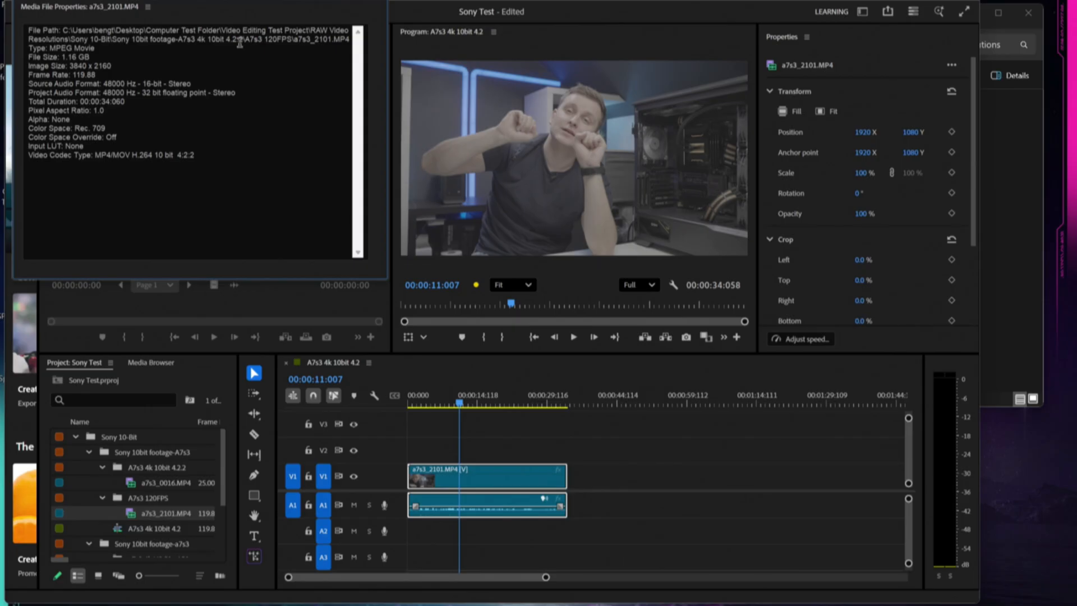
mouse_move(132, 173)
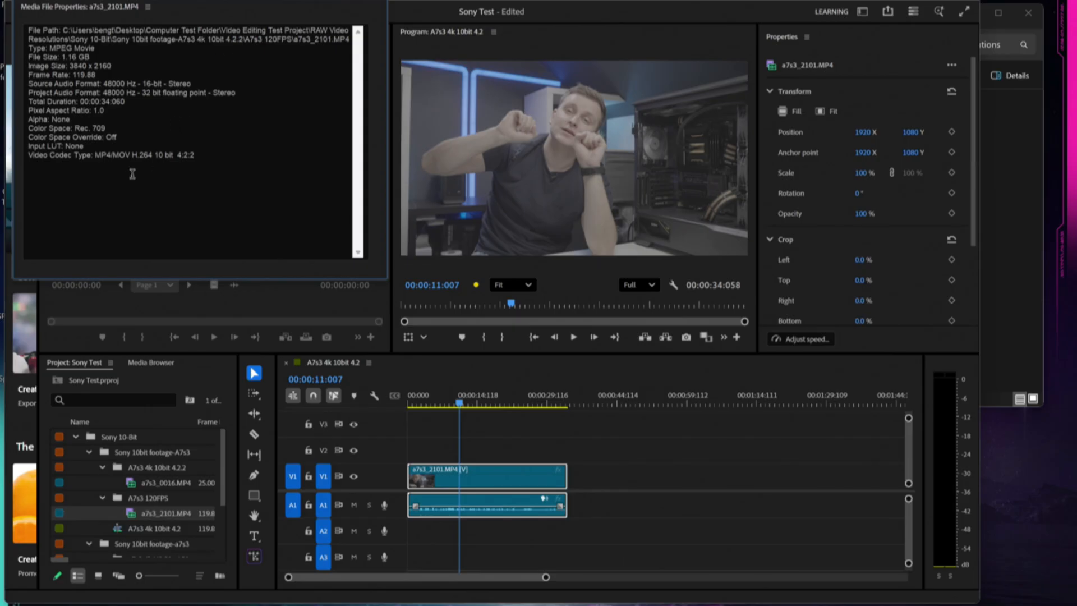
double_click(140, 155)
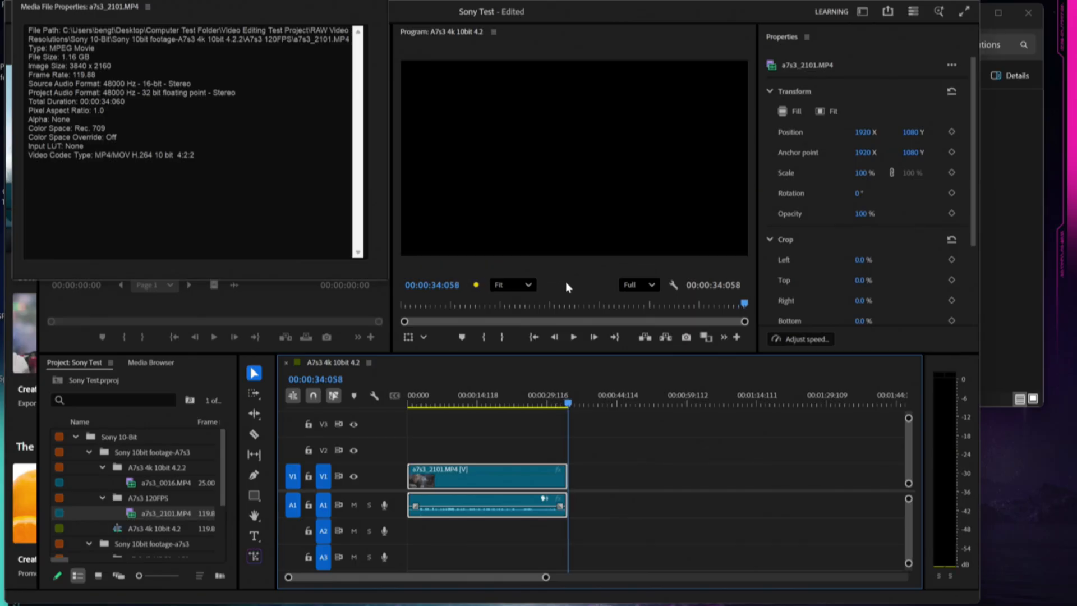
mouse_move(469, 473)
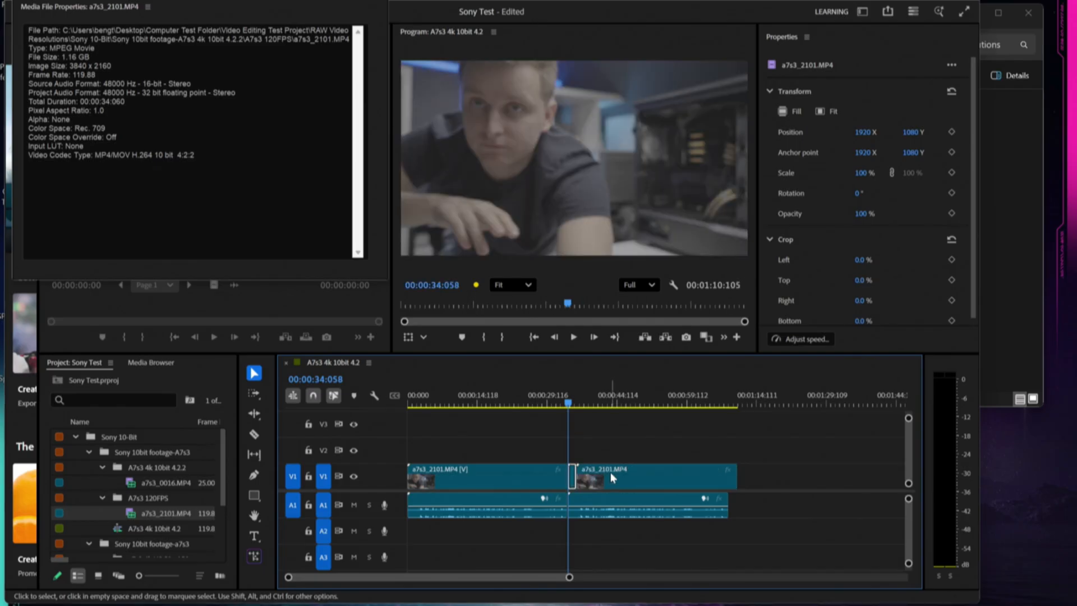
mouse_move(590, 447)
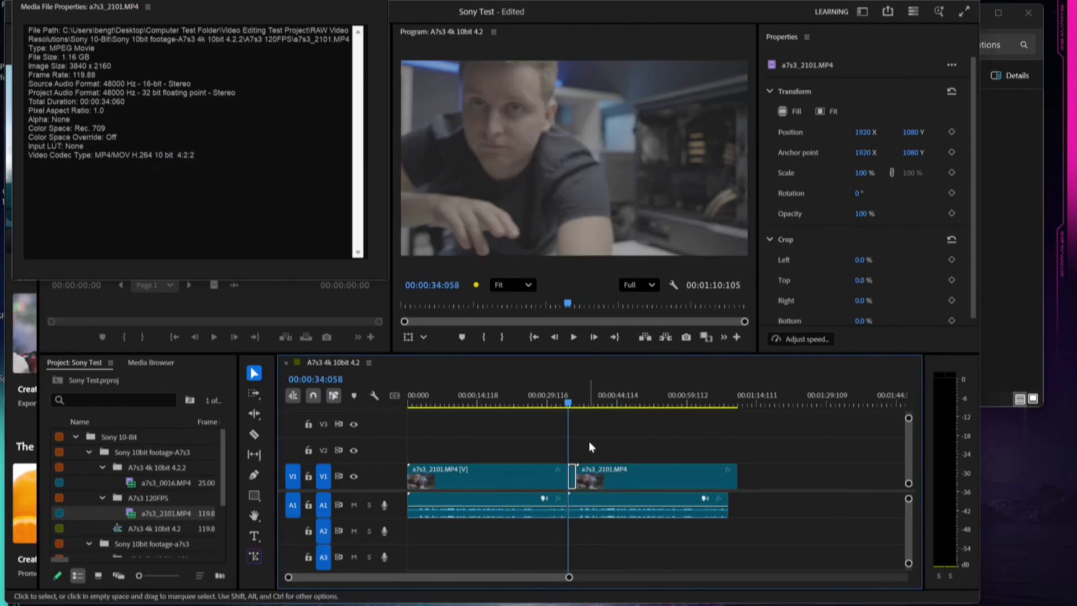
Place a second a7s3_2101.MP4 copy on V1 right after the first clip
left_click(646, 476)
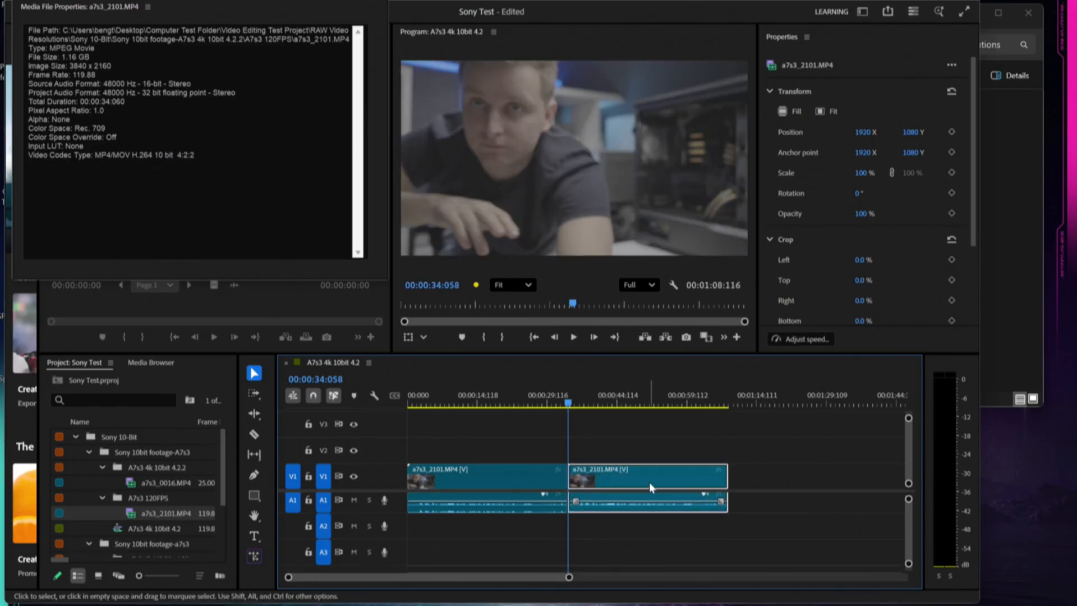